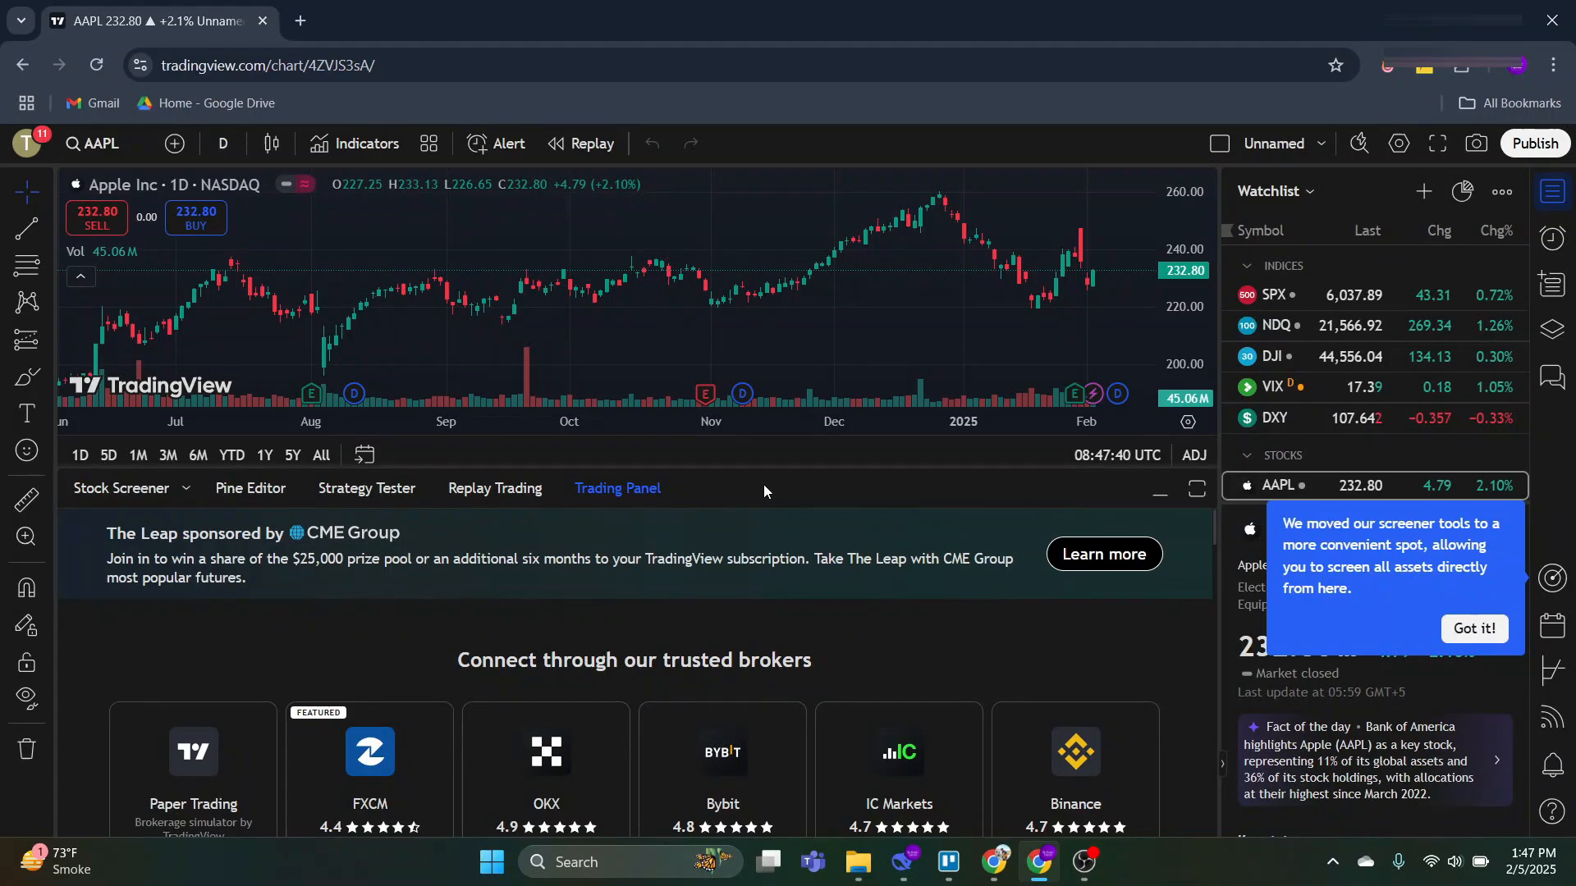
# Highlight the sentence saying TradingView offers no direct Charles Schwab integration, then scroll toward integrated brokers
pyautogui.scroll(-3)
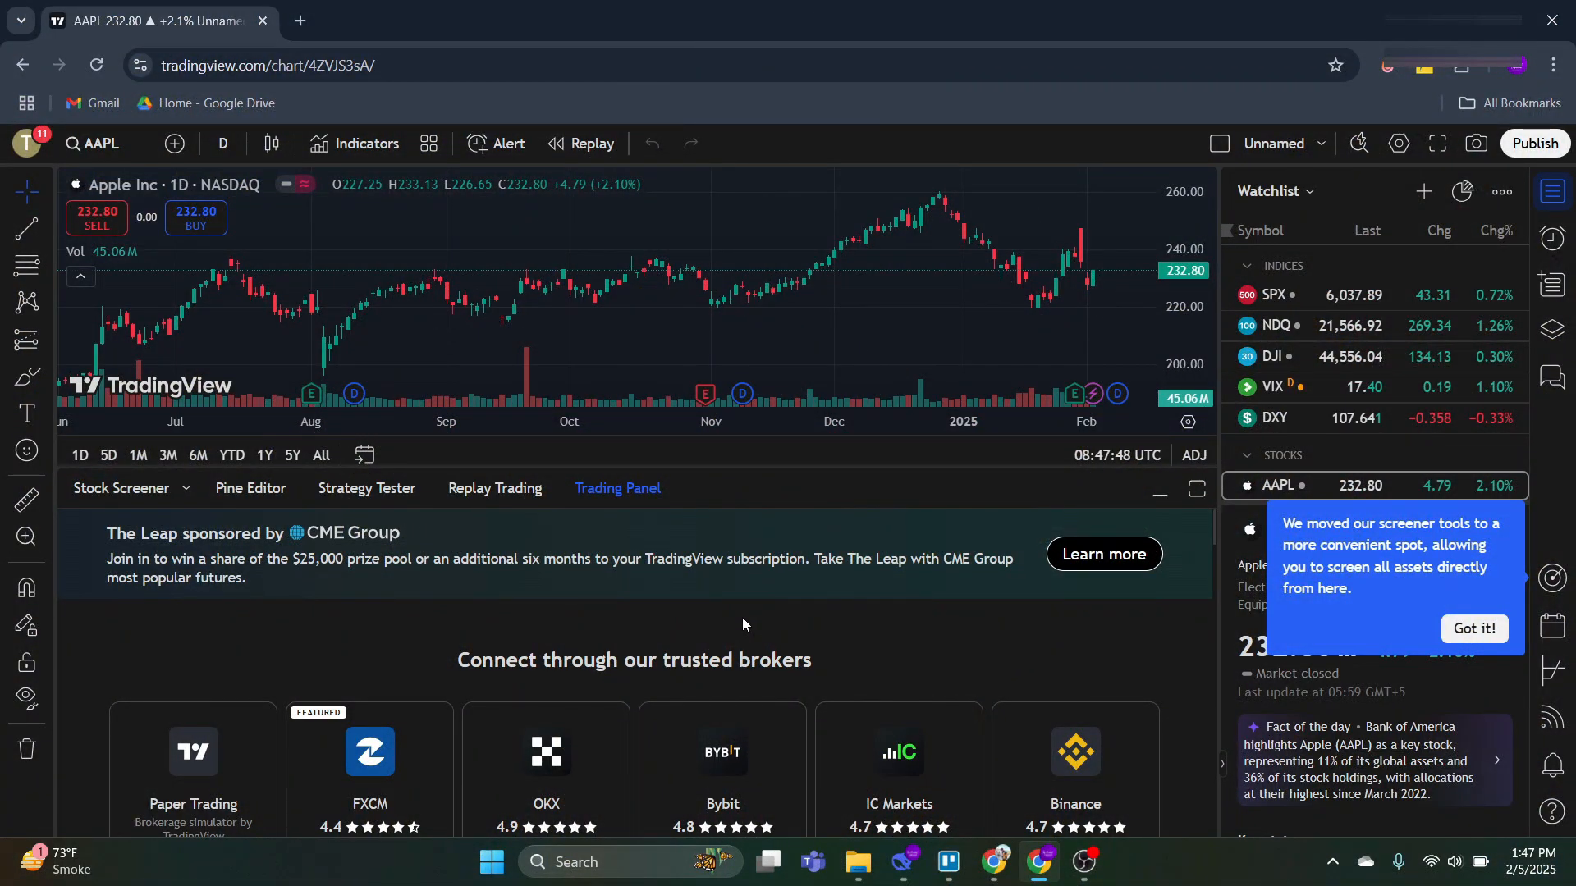
pyautogui.moveTo(901, 864)
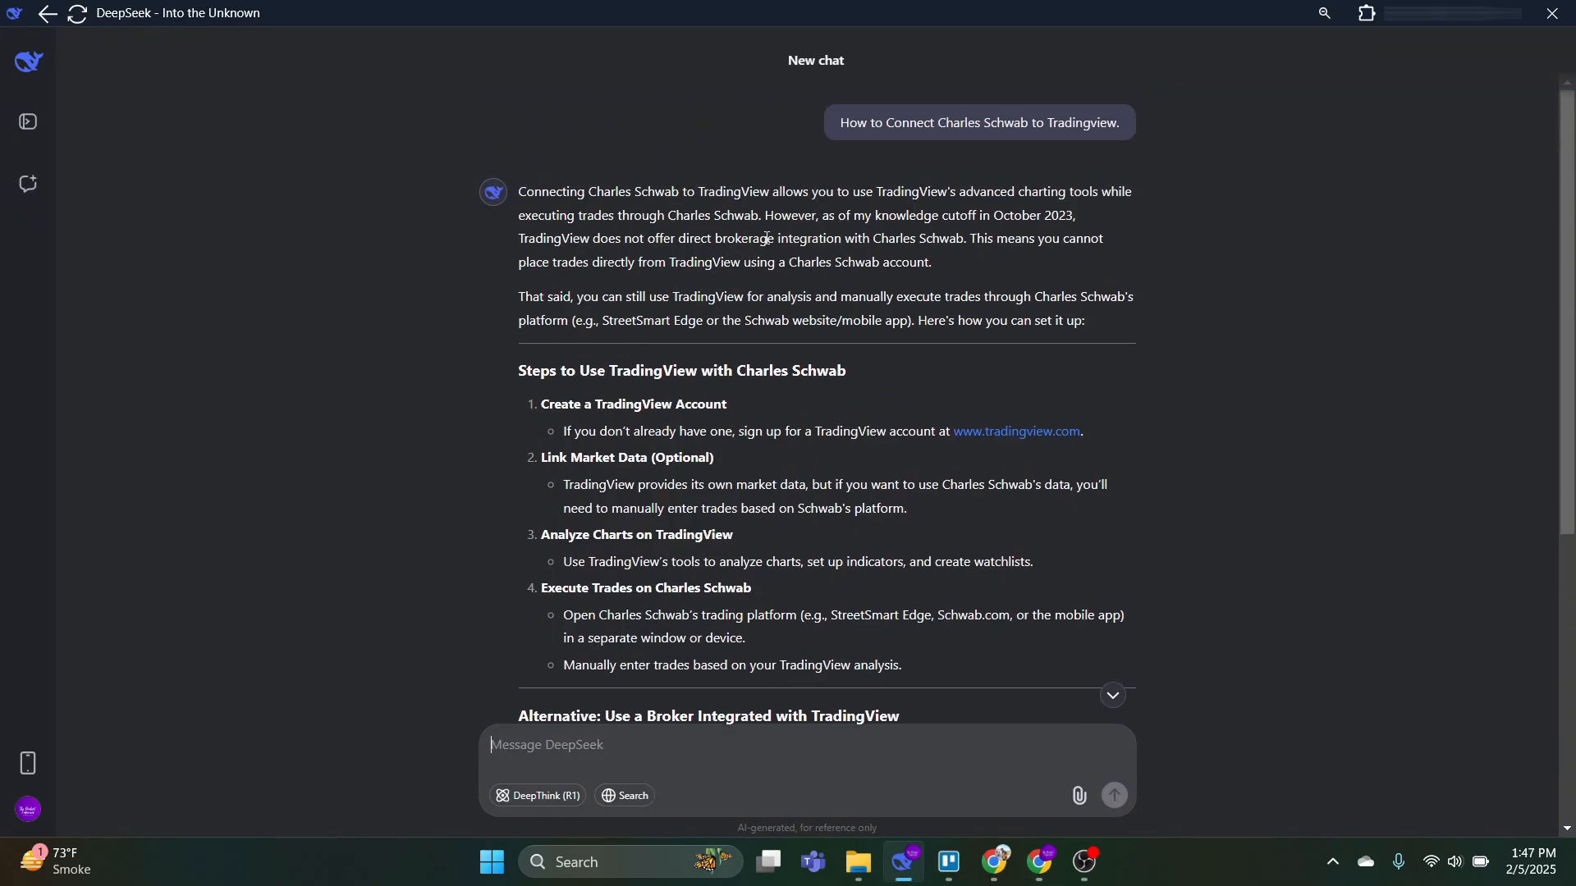
pyautogui.moveTo(519, 238); pyautogui.dragTo(636, 238)
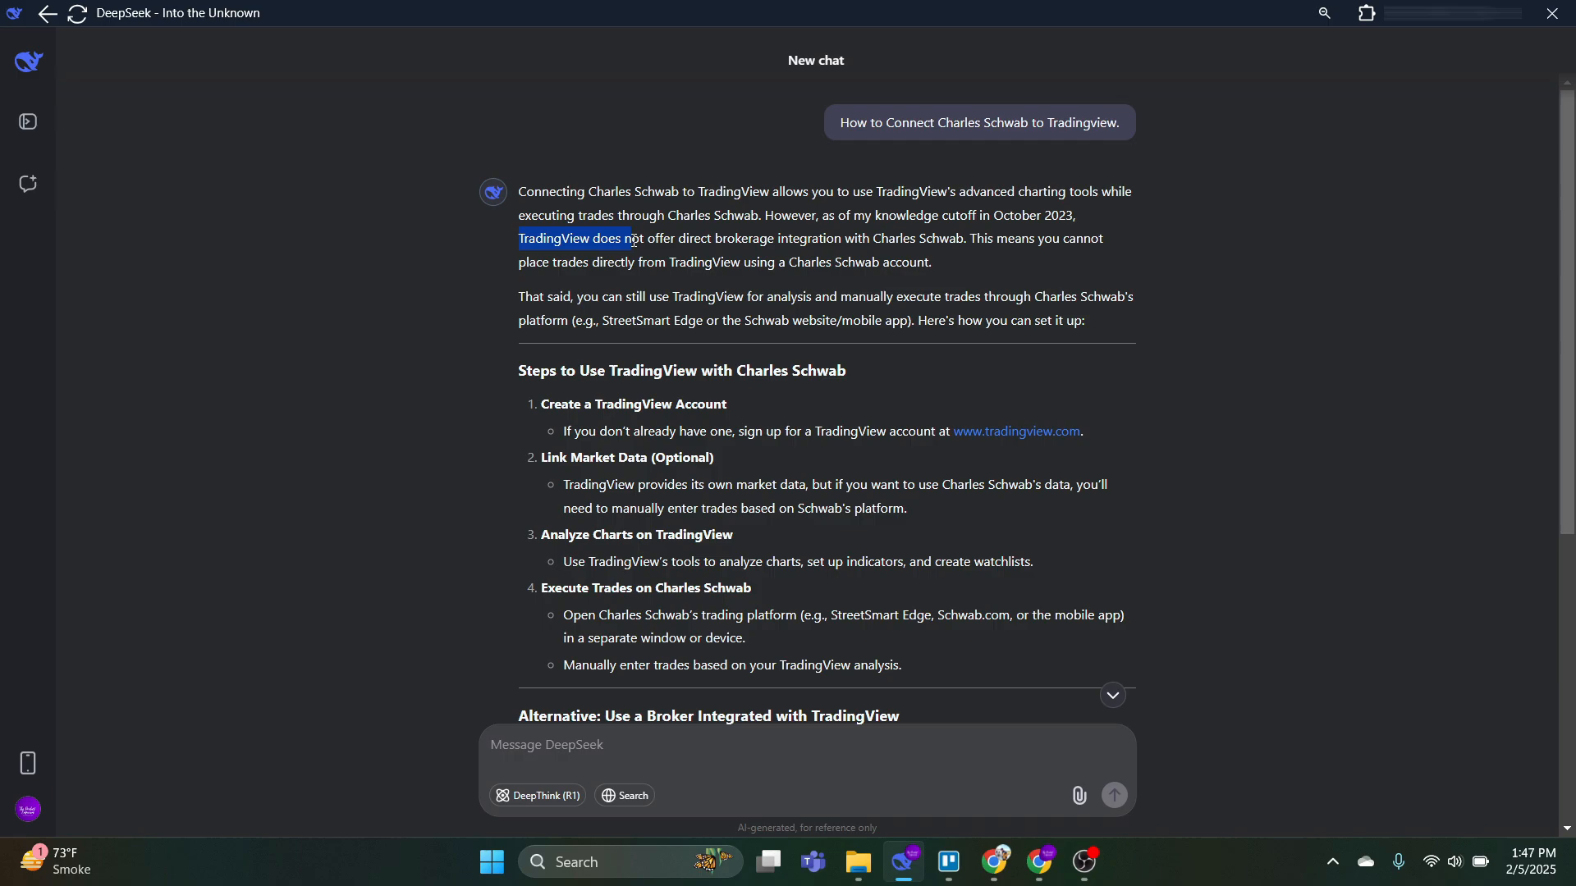
pyautogui.moveTo(633, 238); pyautogui.dragTo(962, 238)
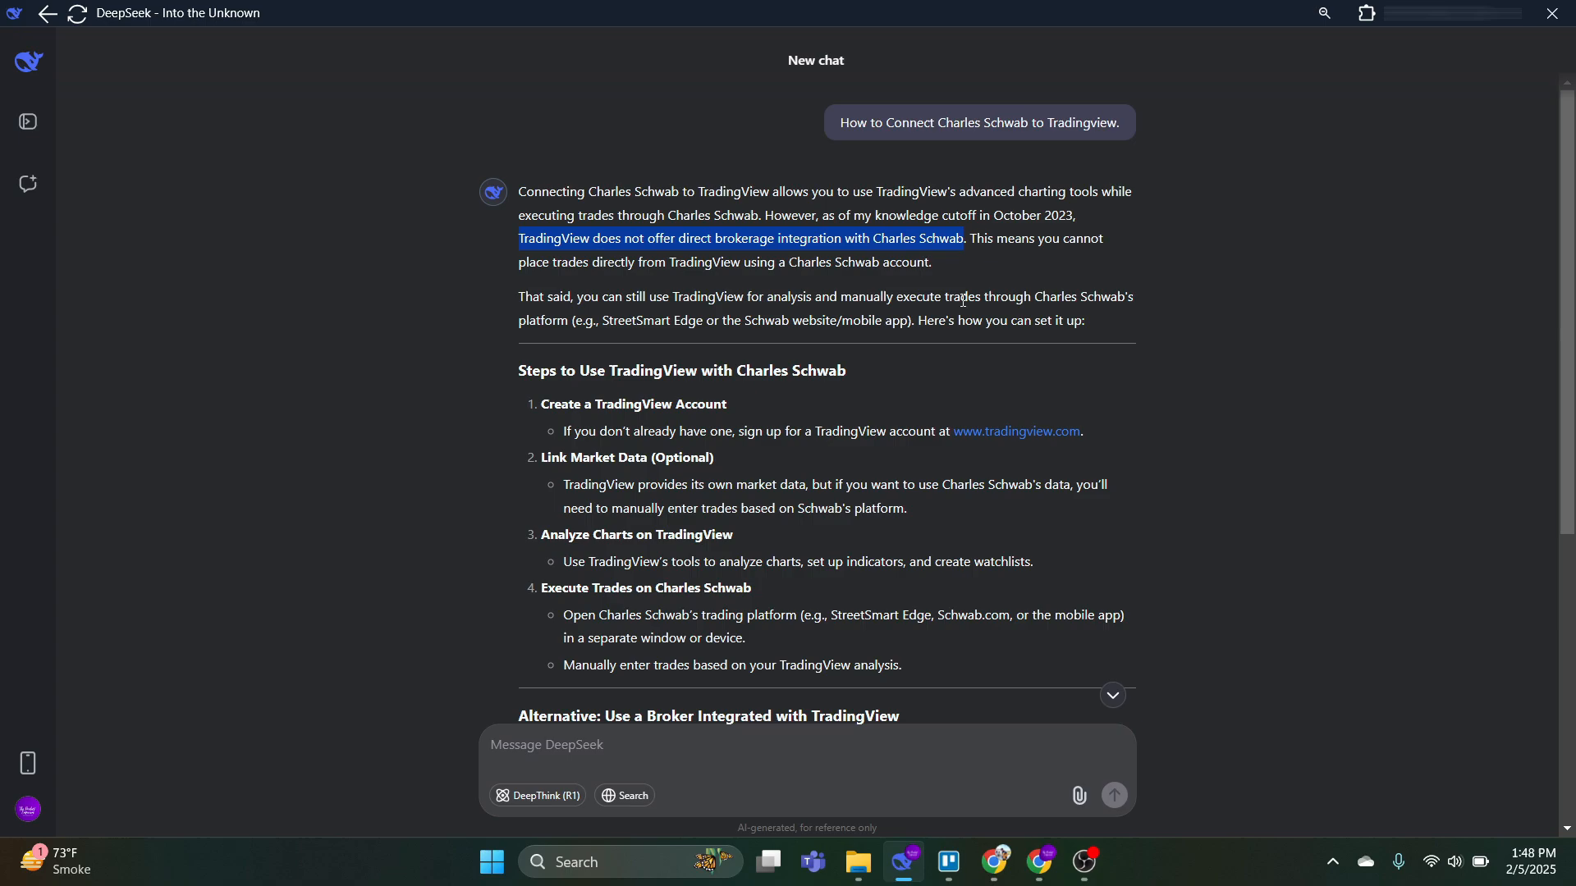
pyautogui.moveTo(1021, 281)
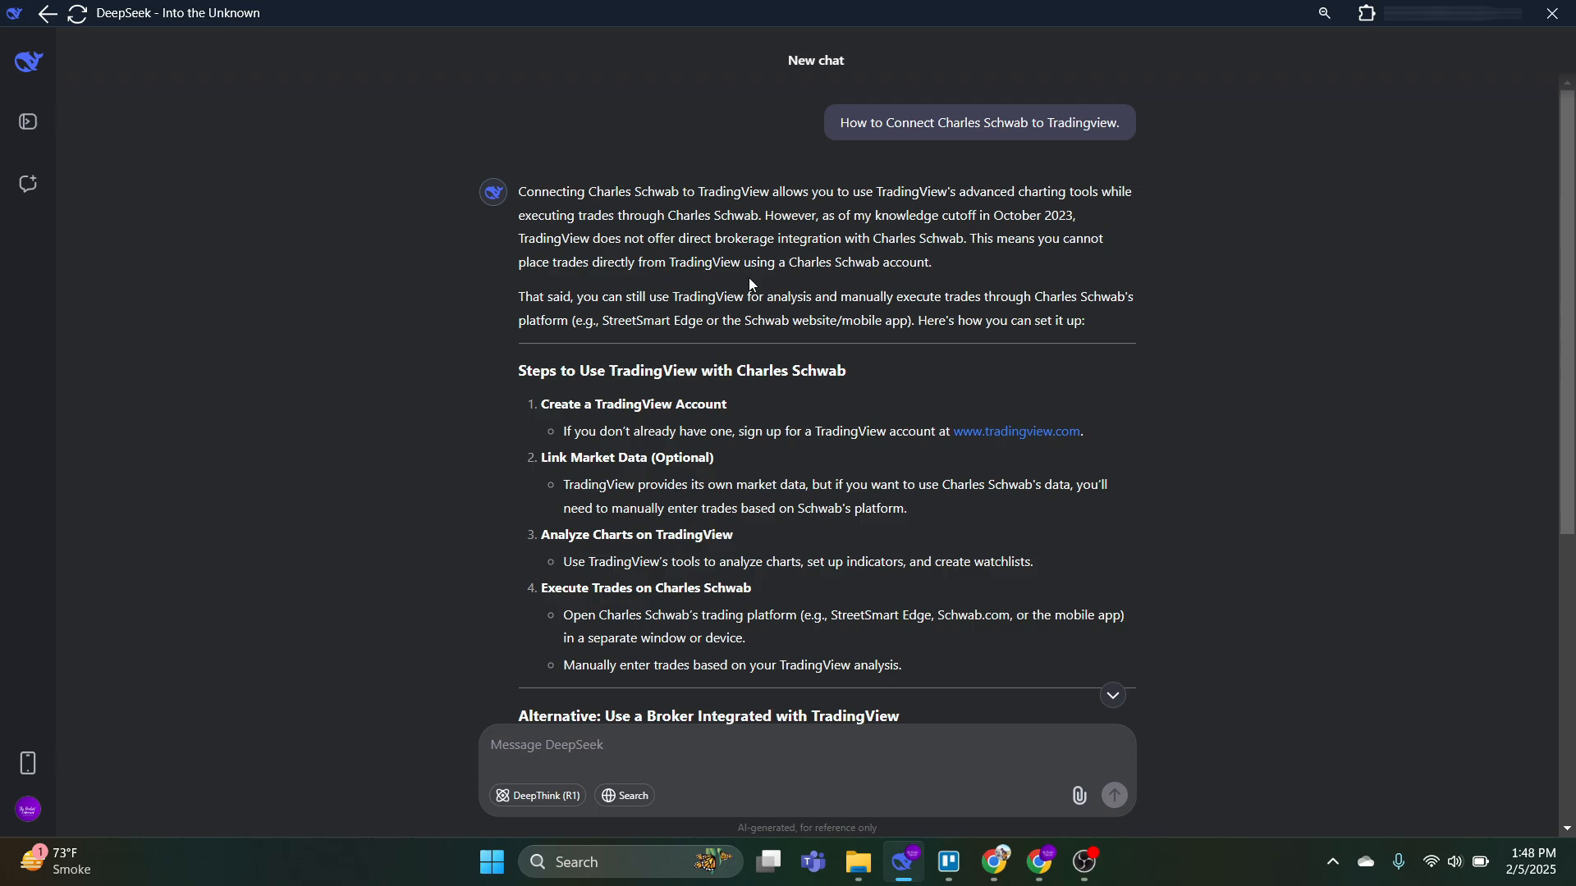
pyautogui.scroll(-3)
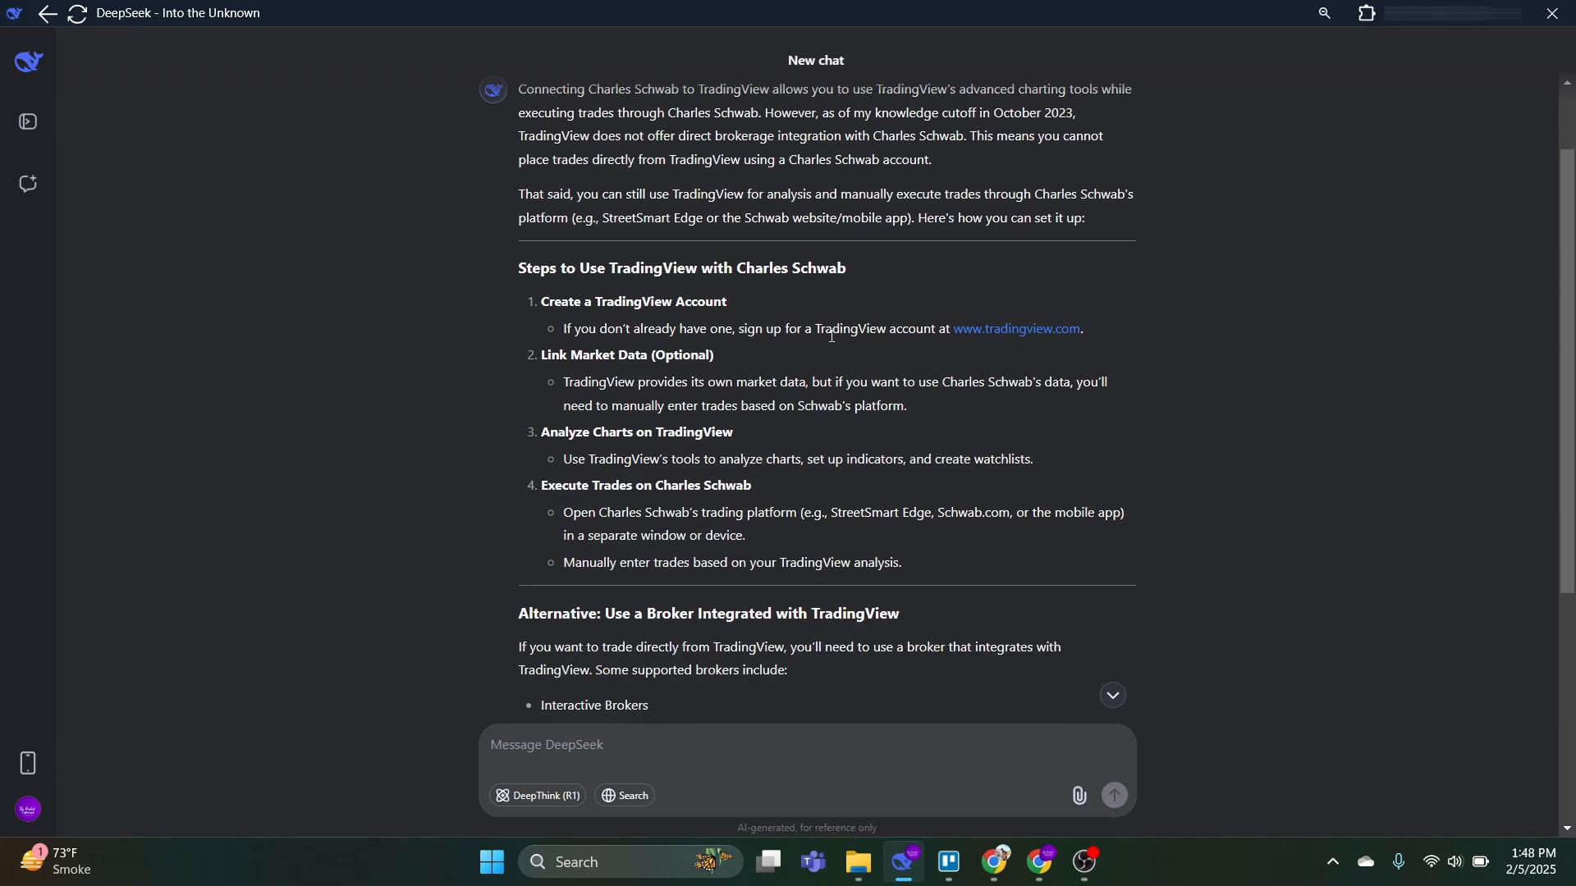
pyautogui.scroll(-3)
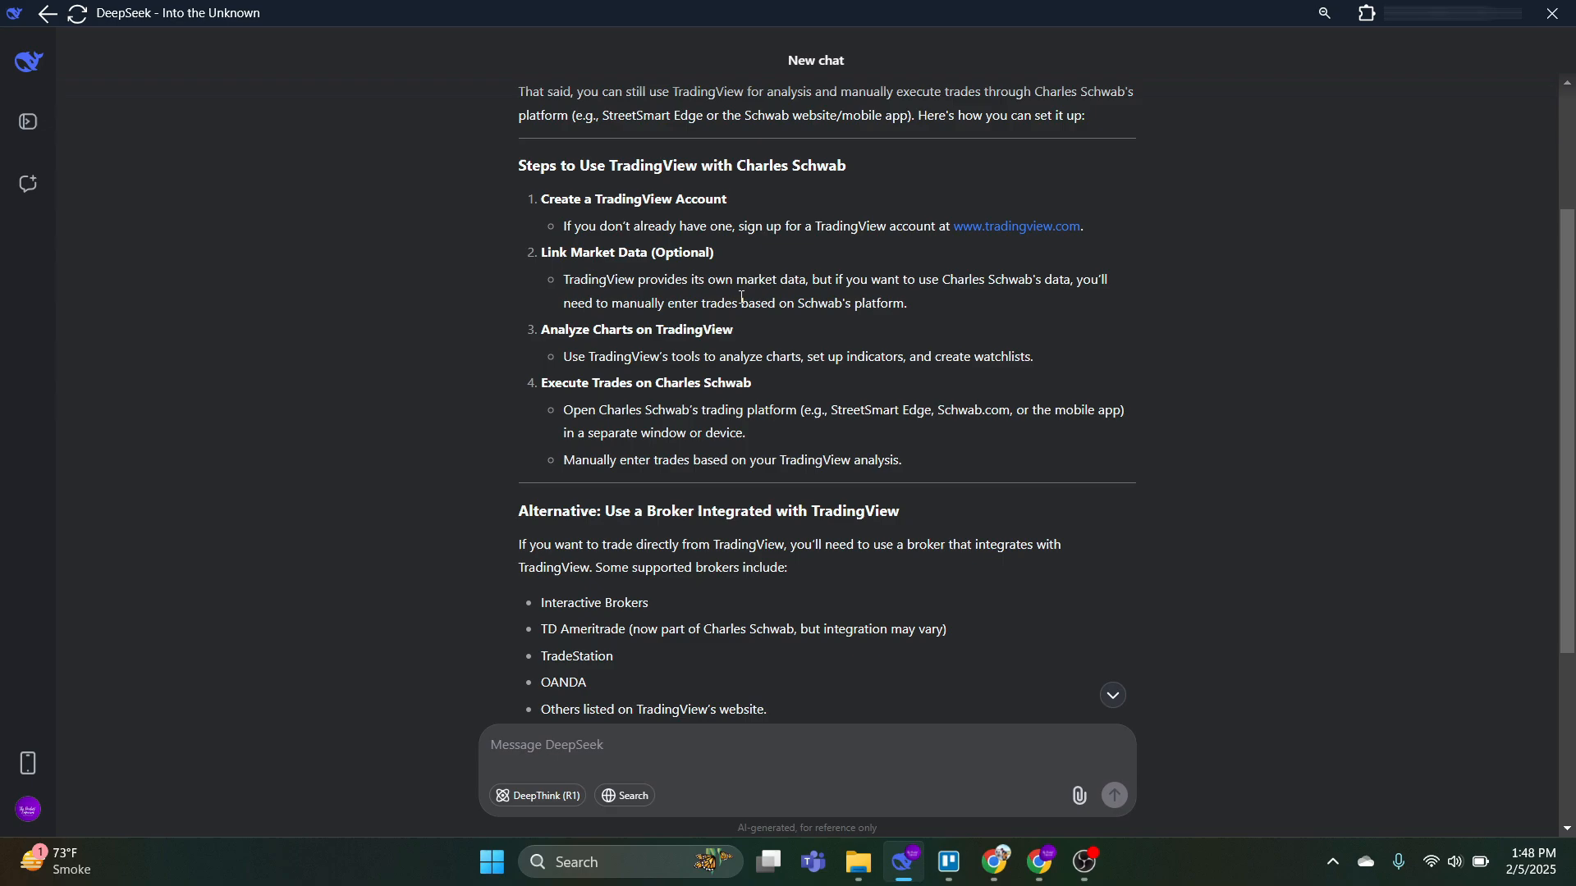
pyautogui.moveTo(735, 424)
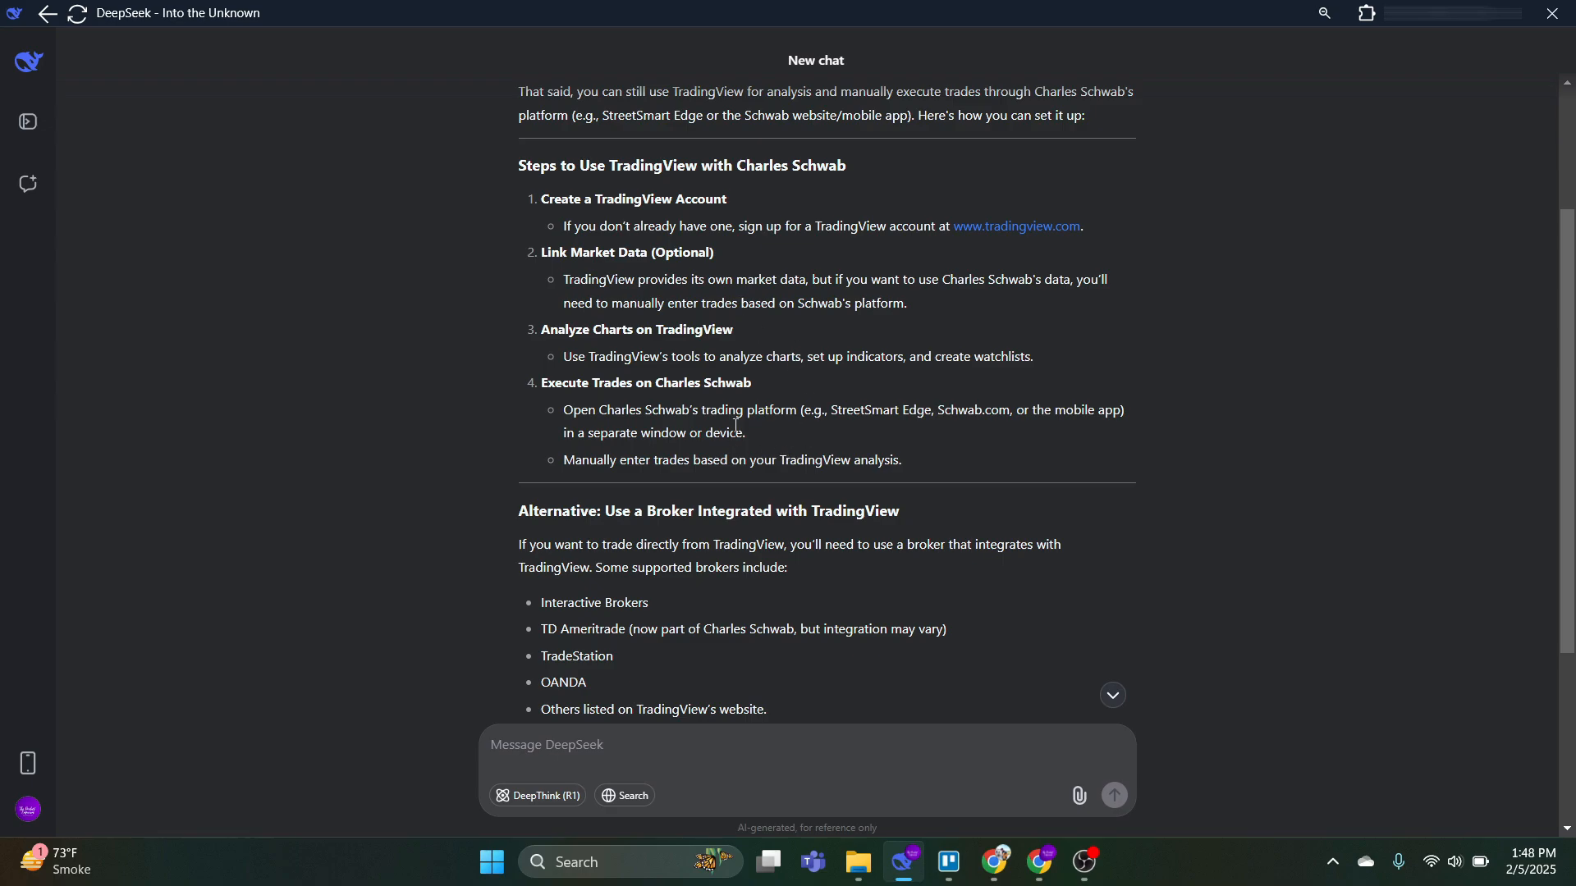
pyautogui.moveTo(752, 424)
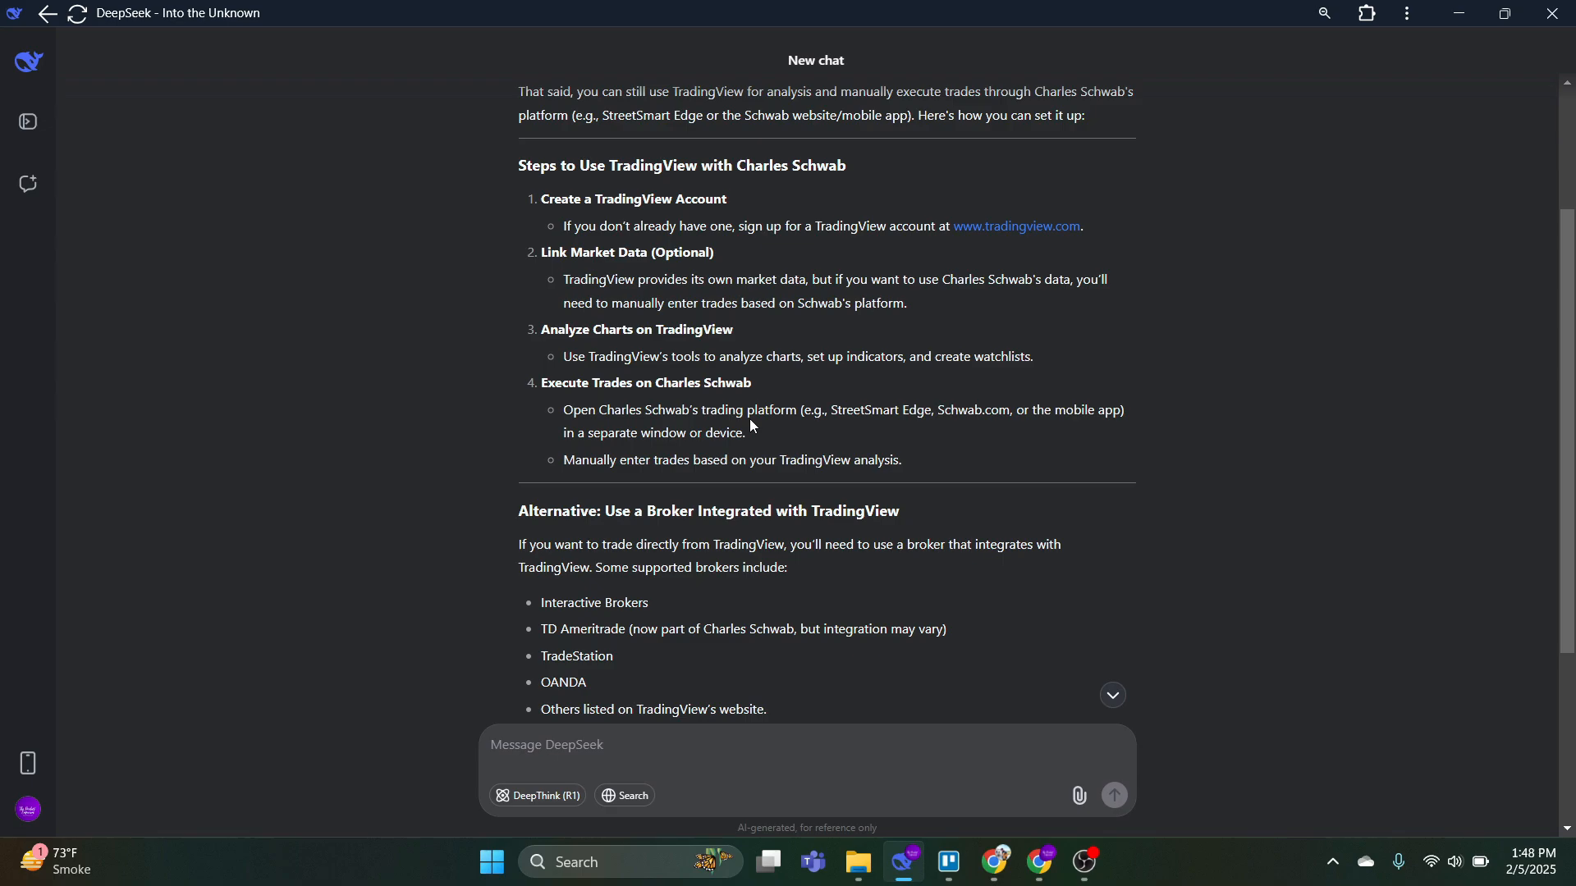
pyautogui.scroll(-3)
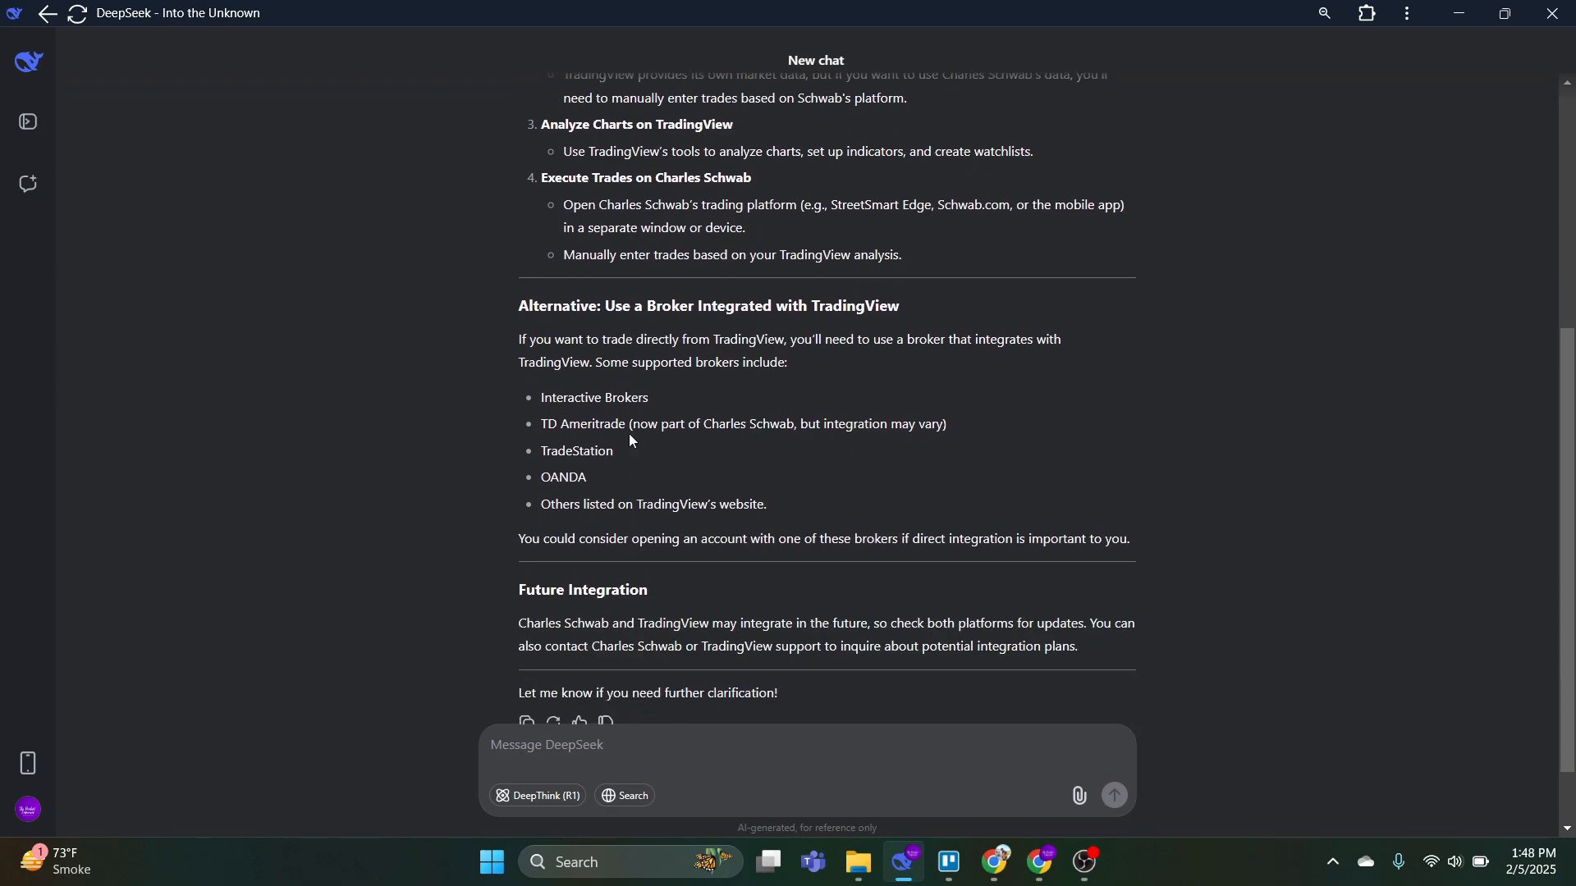
pyautogui.moveTo(518, 305); pyautogui.dragTo(621, 339)
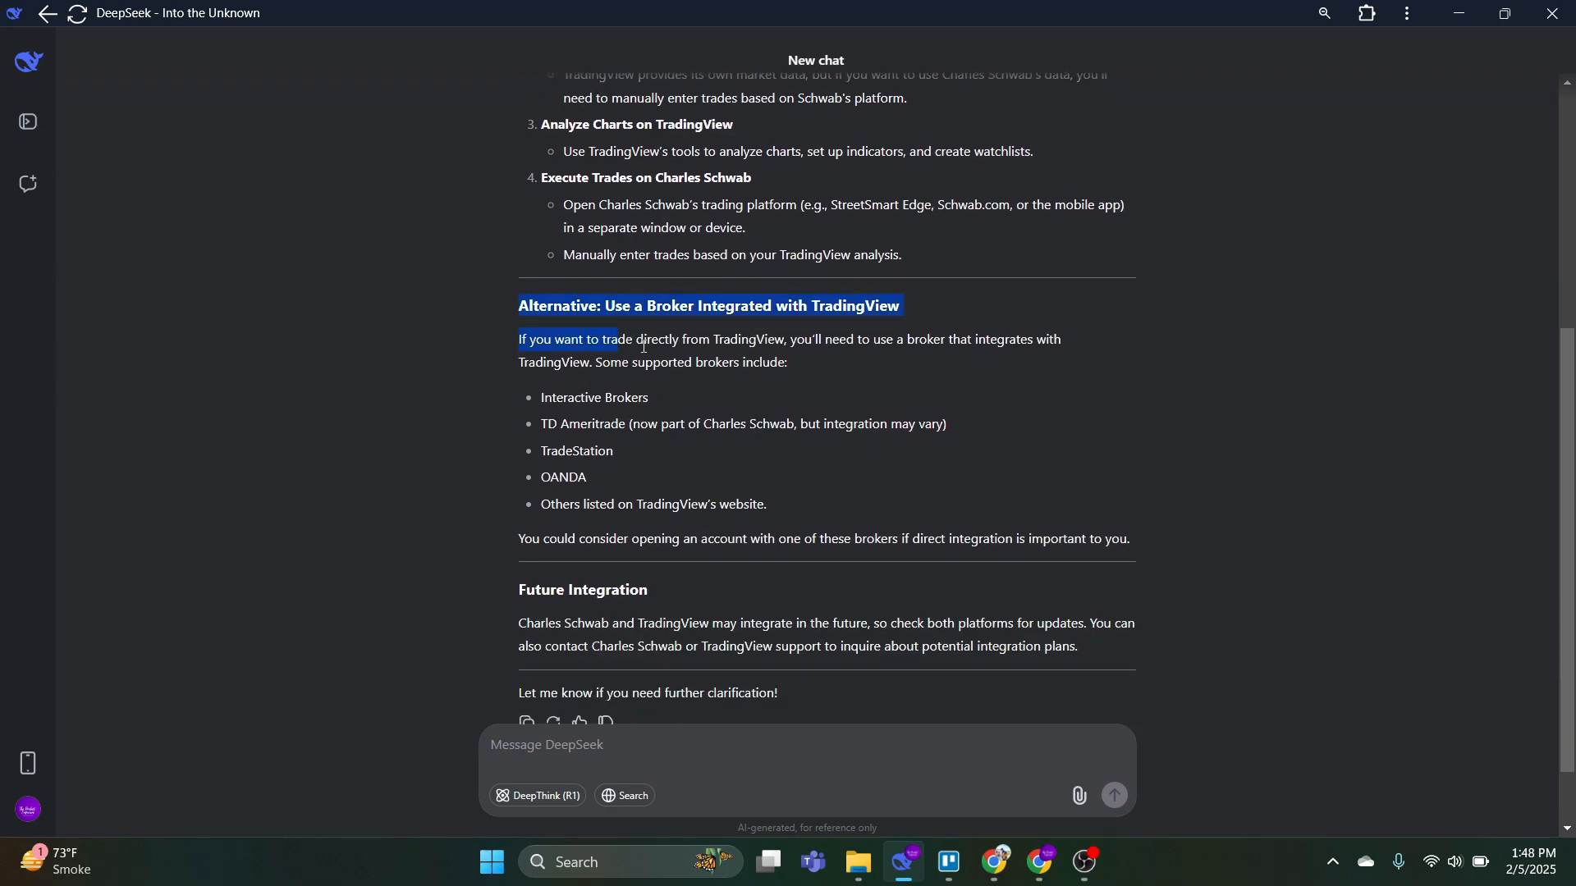
pyautogui.click(787, 473)
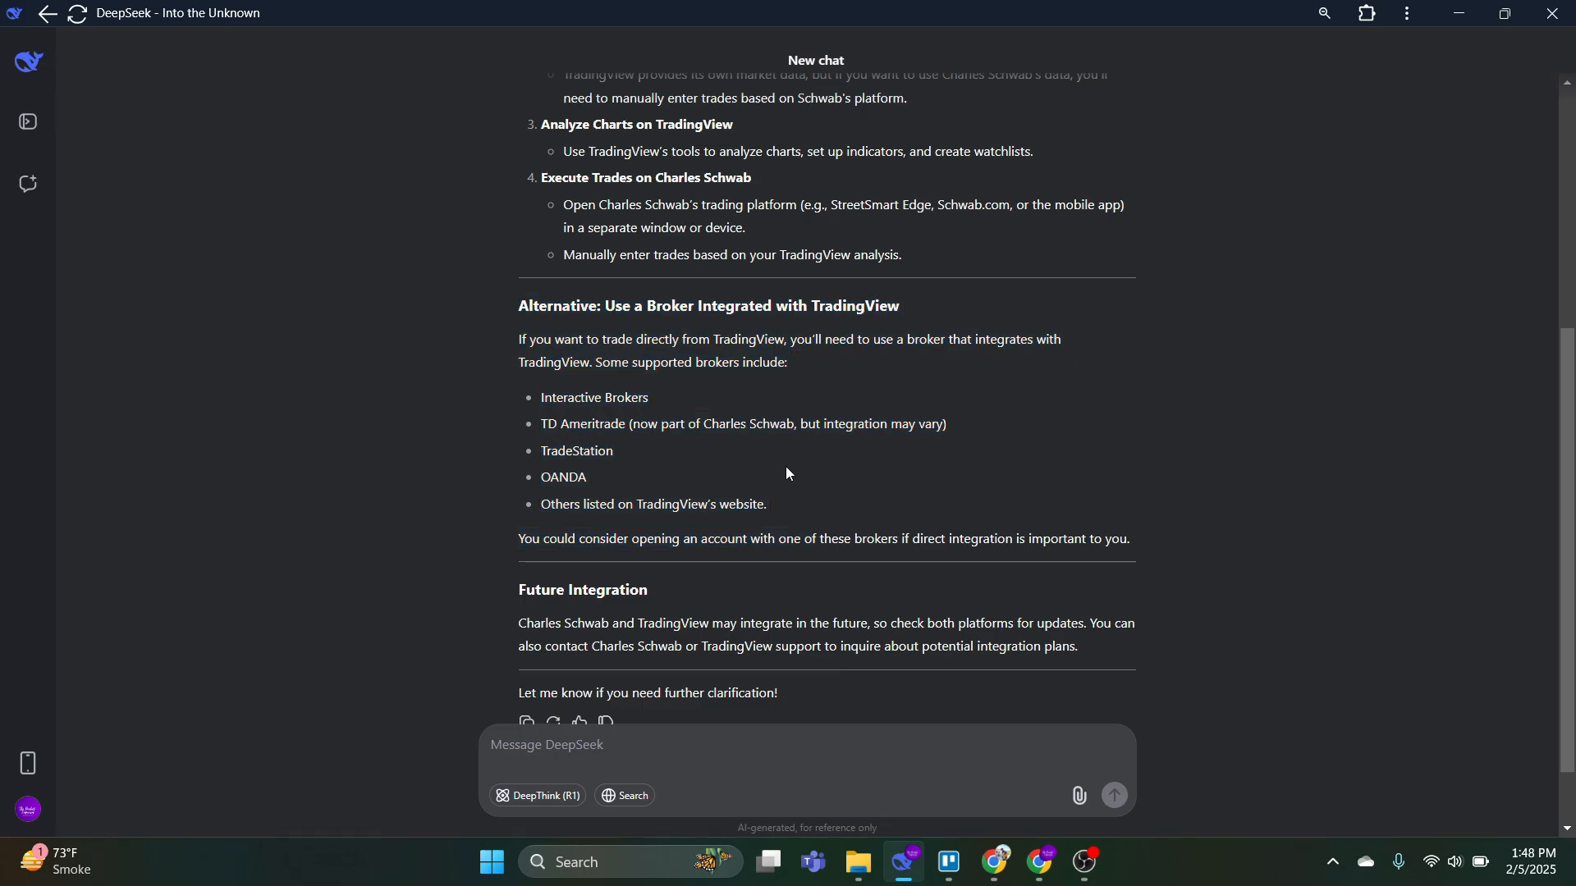
pyautogui.moveTo(774, 454)
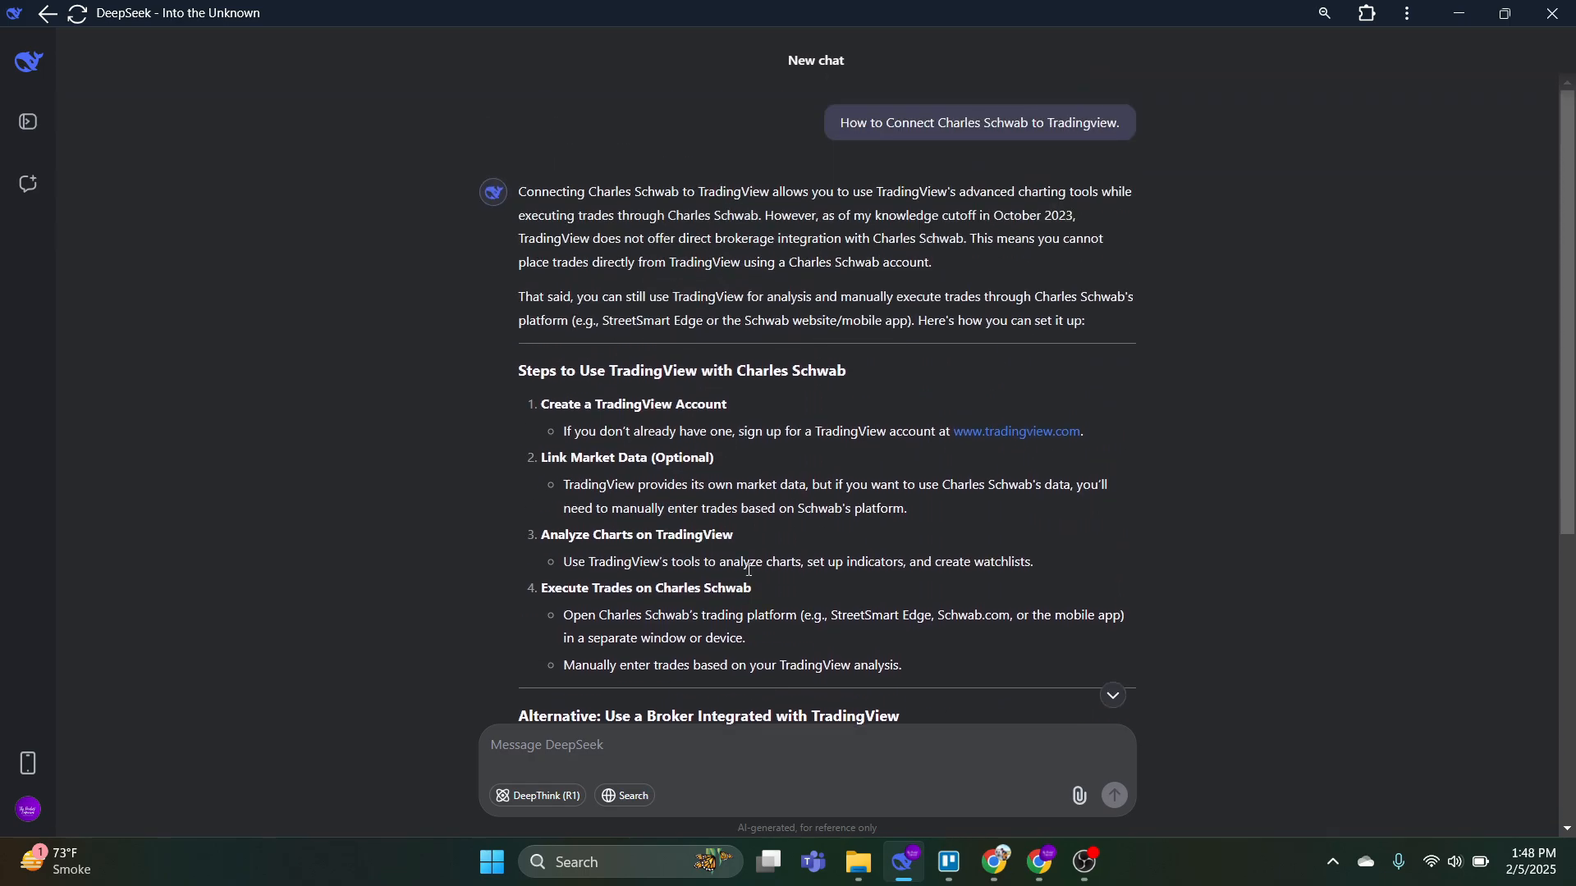
pyautogui.scroll(-3)
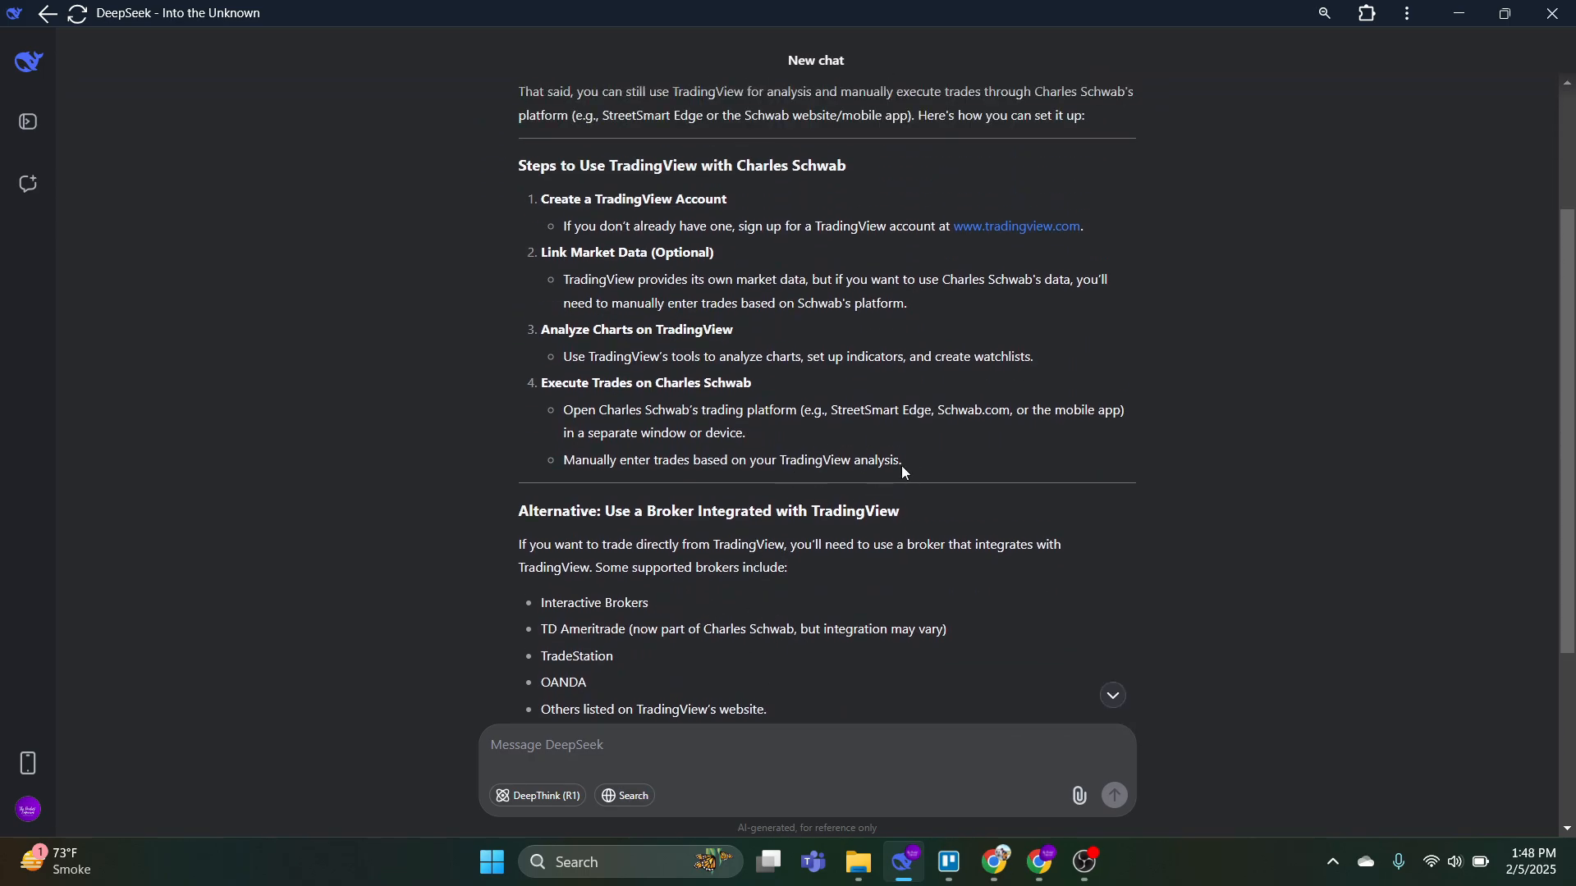
pyautogui.scroll(-3)
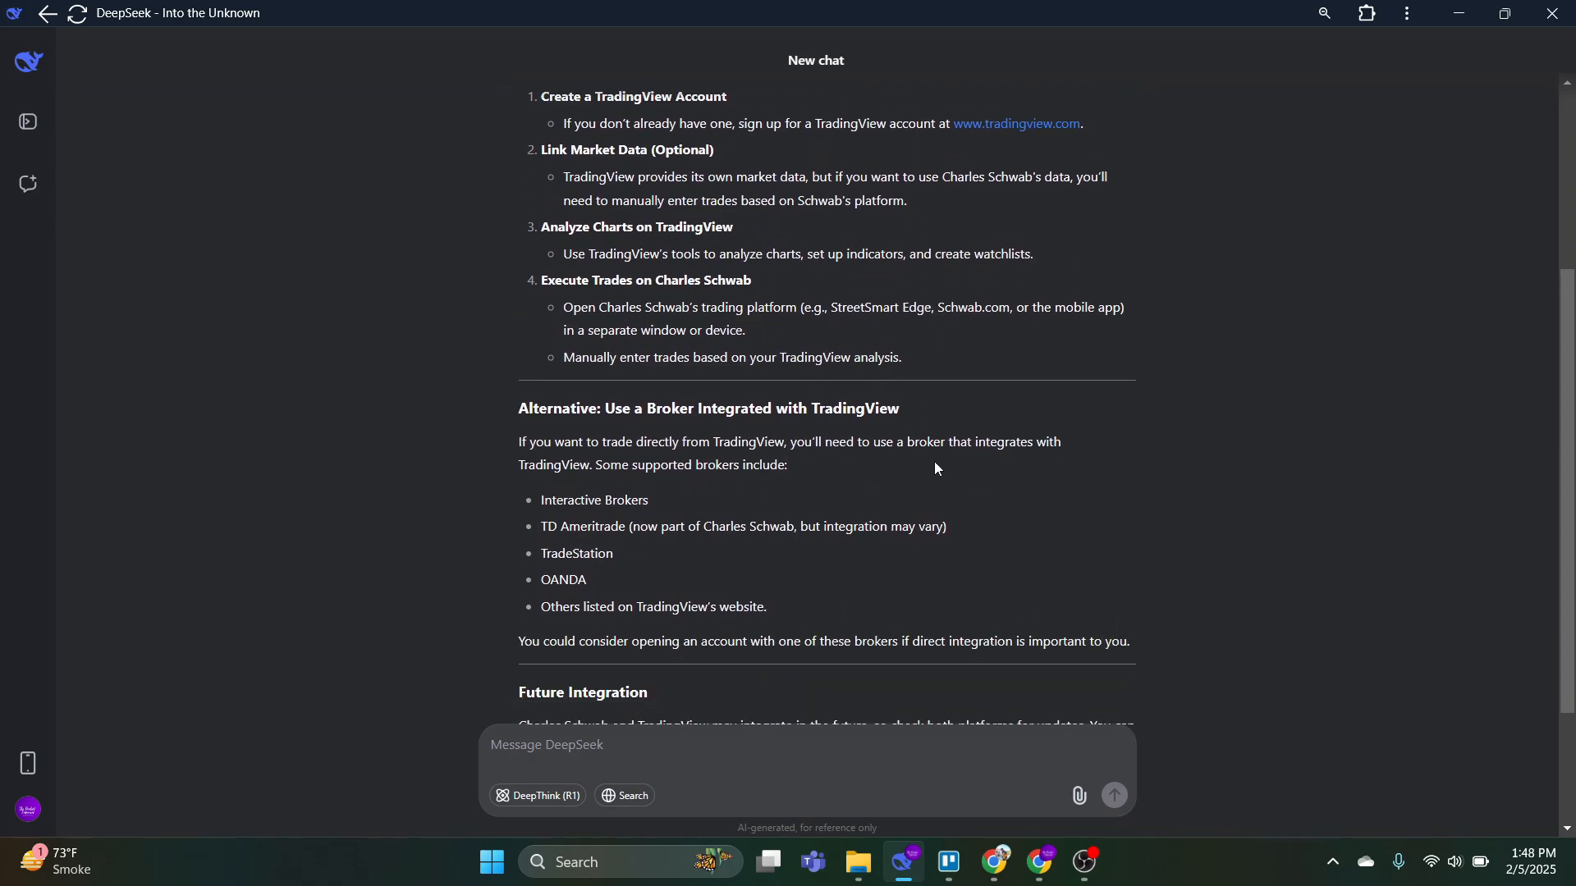
pyautogui.scroll(-3)
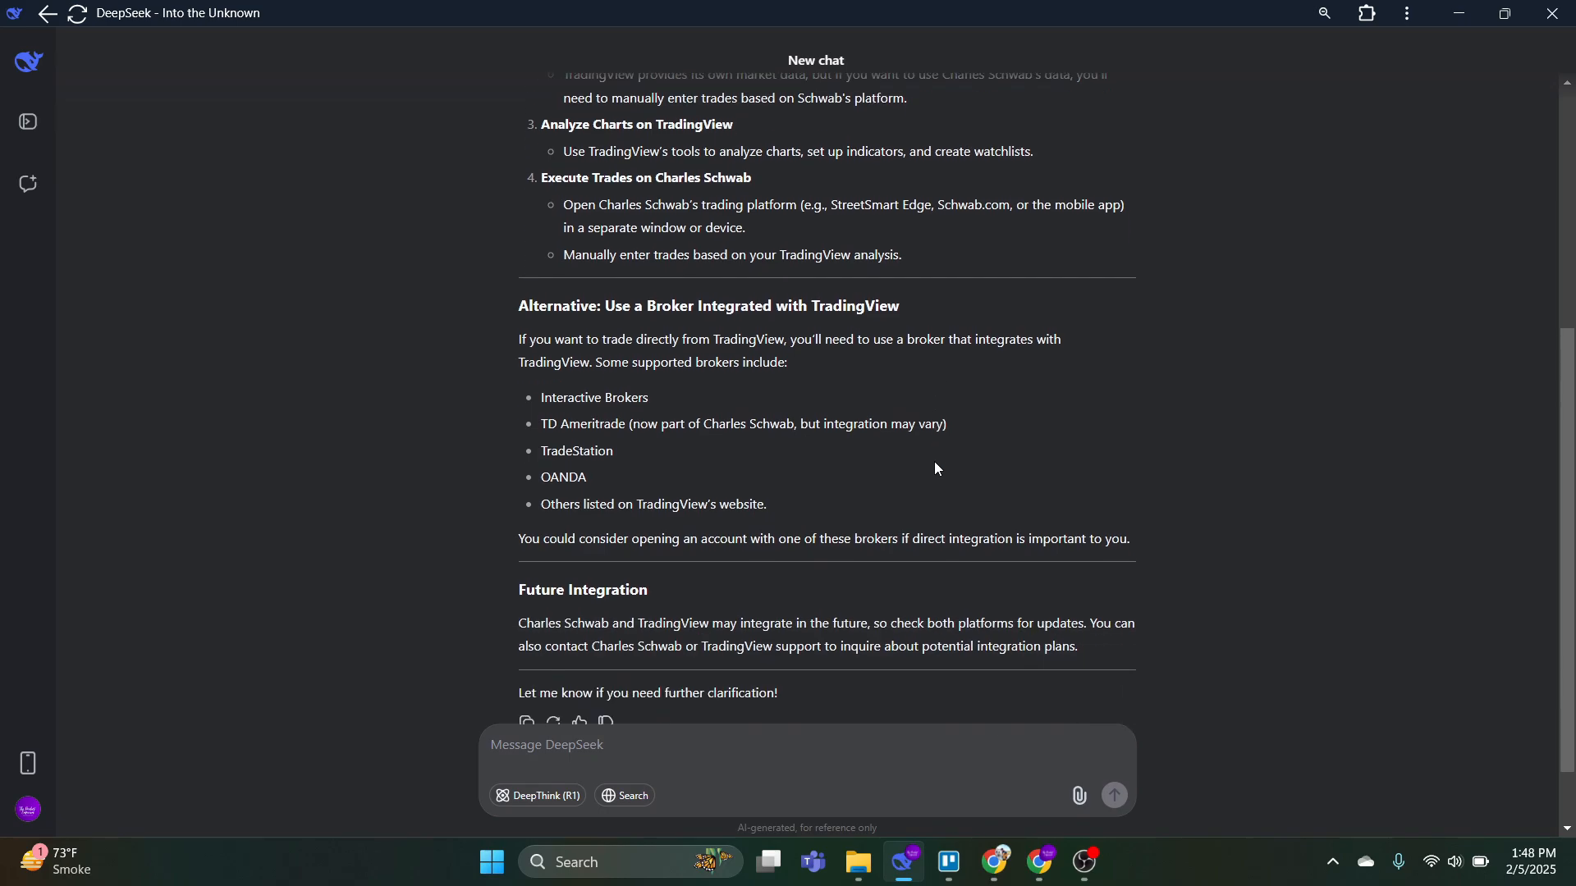